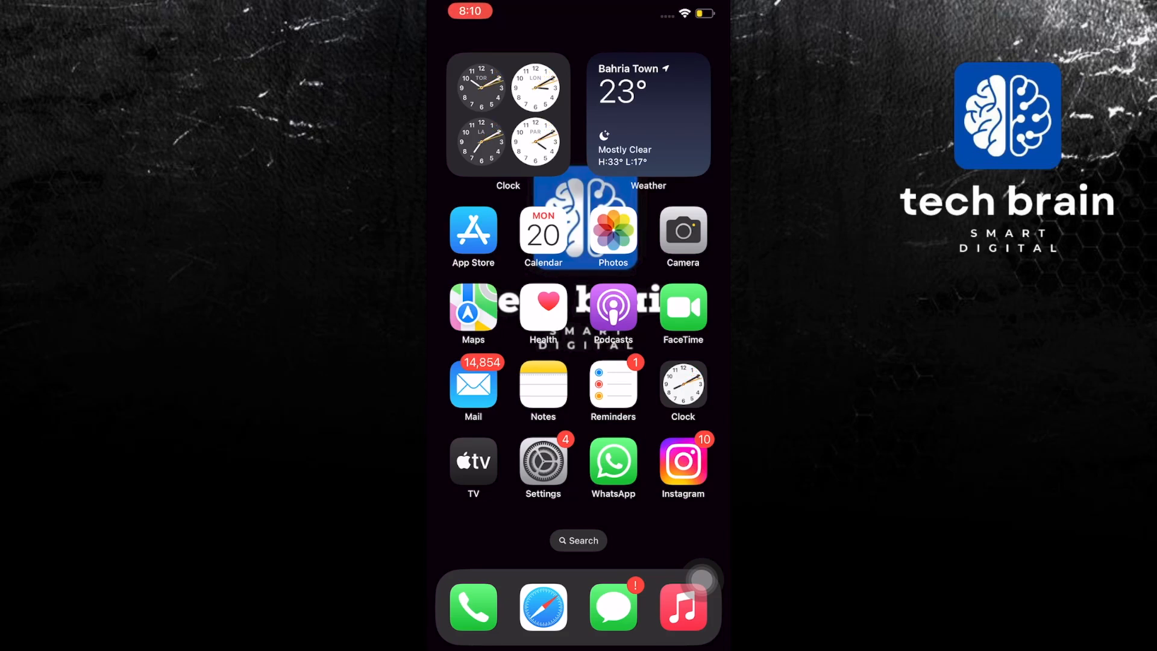
Swipe across the iOS Home Screen pages to reach and launch Snapchat's camera
{"action": "scroll", "scroll_direction": "left", "scroll_amount": 3}
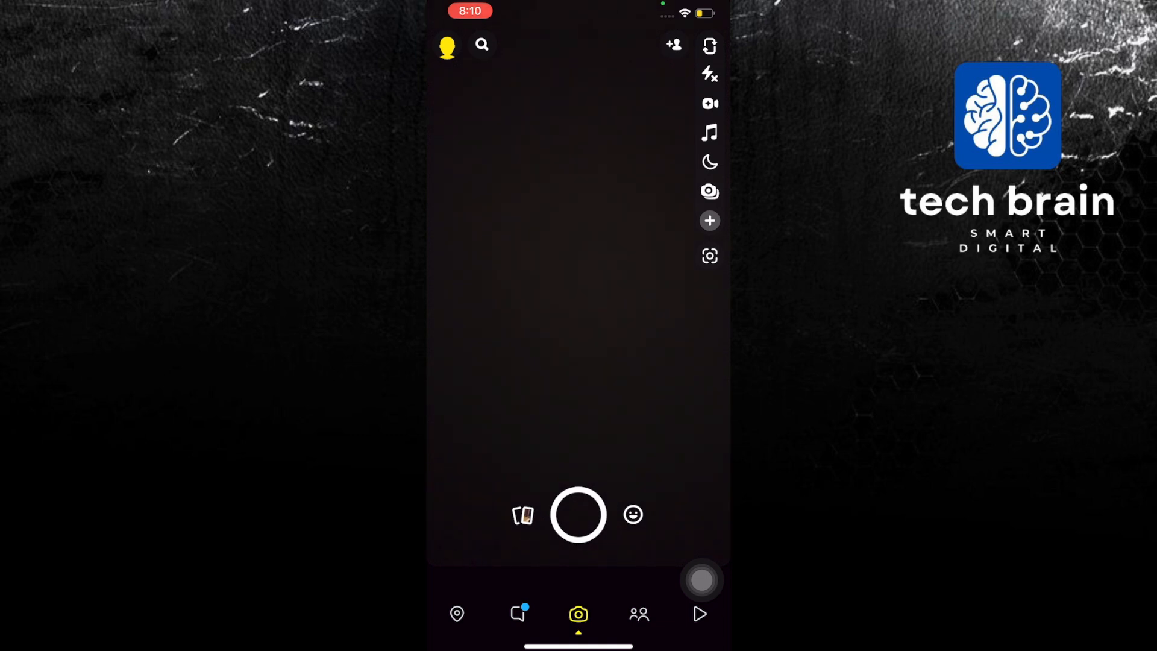
Build a snap from a Camera Roll video in Memories and open its trim editor
{"action": "left_click", "coordinate": [578, 514]}
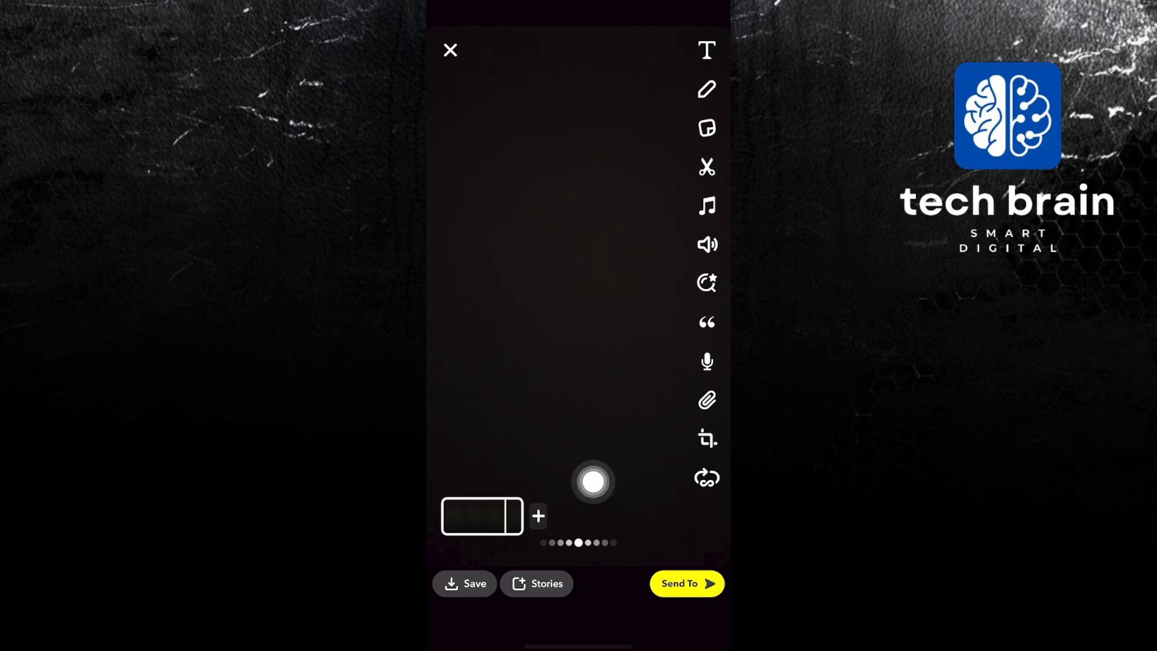
{"action": "left_click_drag", "start_coordinate": [592, 482], "coordinate": [541, 503]}
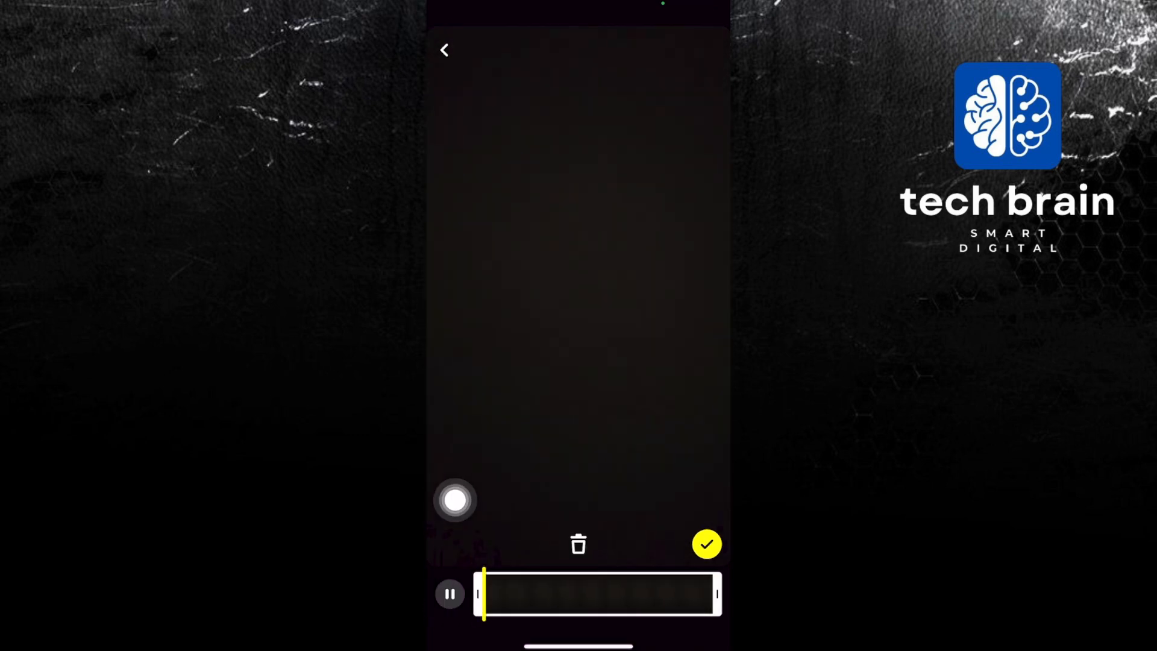
Trim the dark video clip, confirm it, and choose Tehmi as recipient
{"action": "left_click_drag", "start_coordinate": [455, 499], "coordinate": [601, 557]}
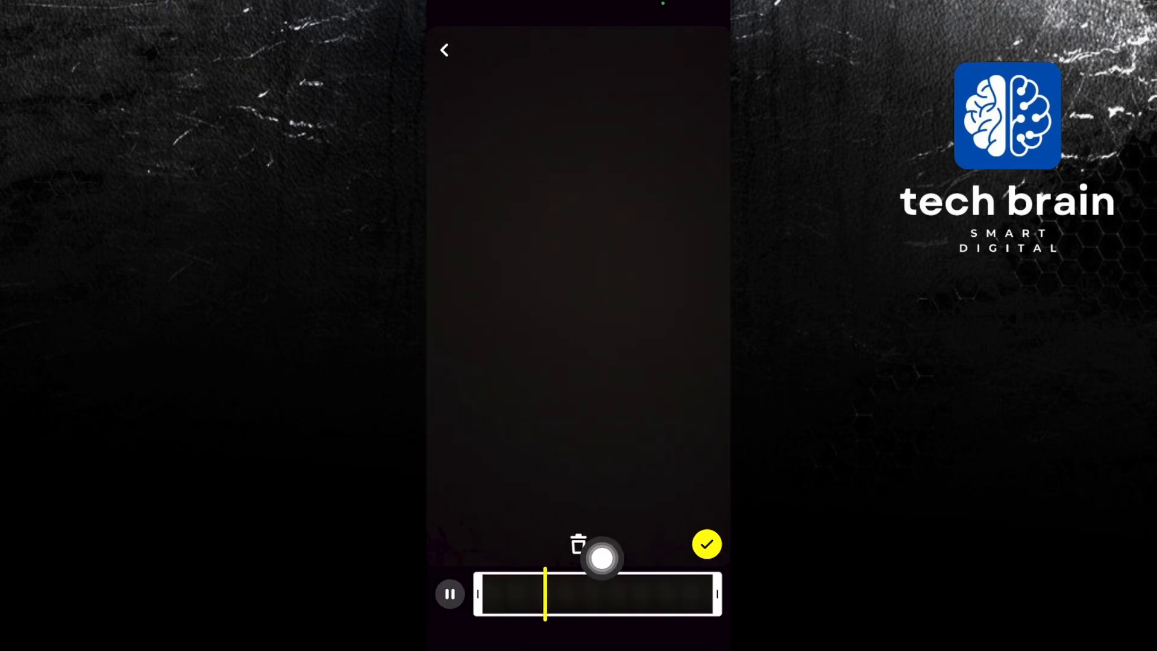
{"action": "left_click", "coordinate": [578, 543]}
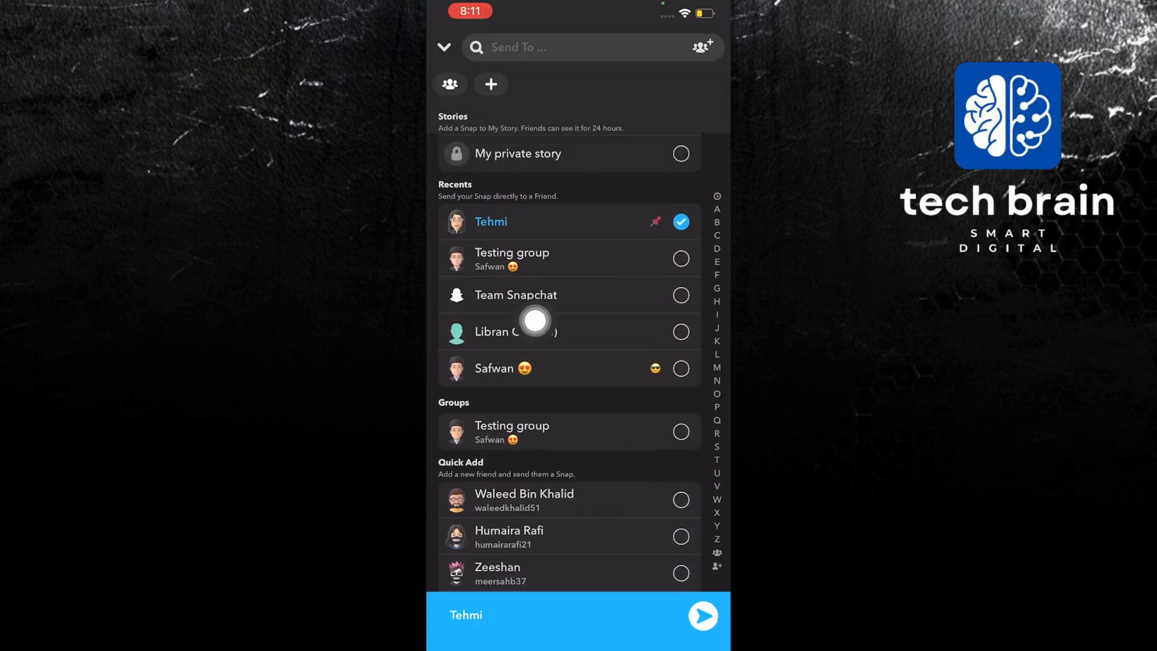
{"action": "scroll", "scroll_direction": "down", "scroll_amount": 3}
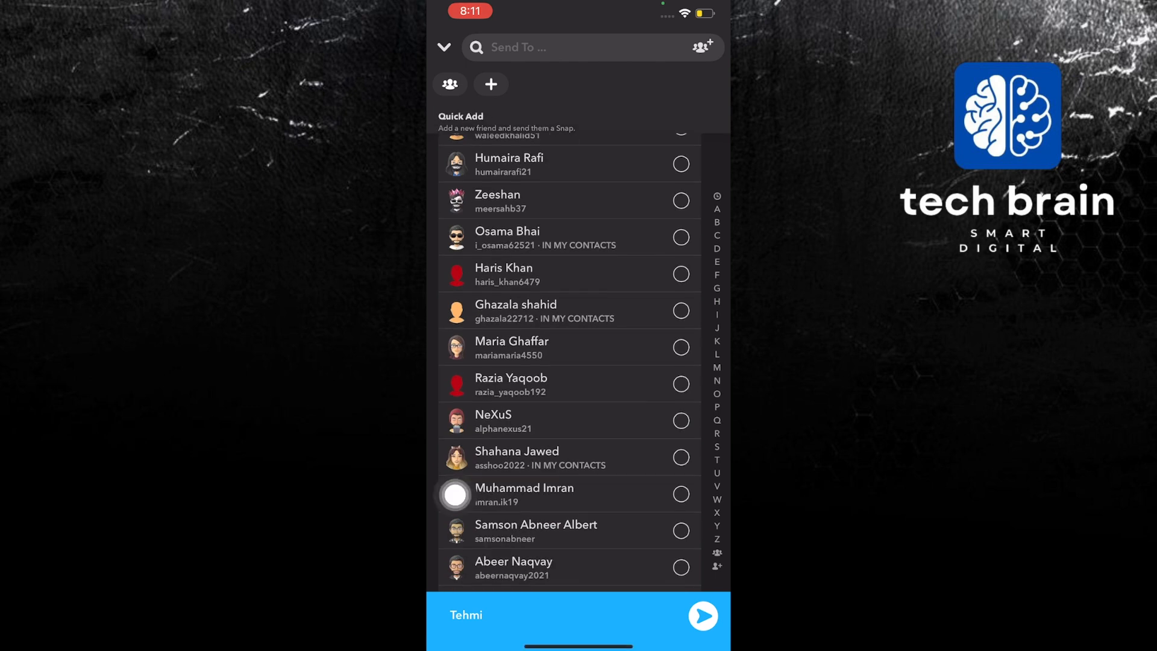
{"action": "scroll", "scroll_direction": "down", "scroll_amount": 3}
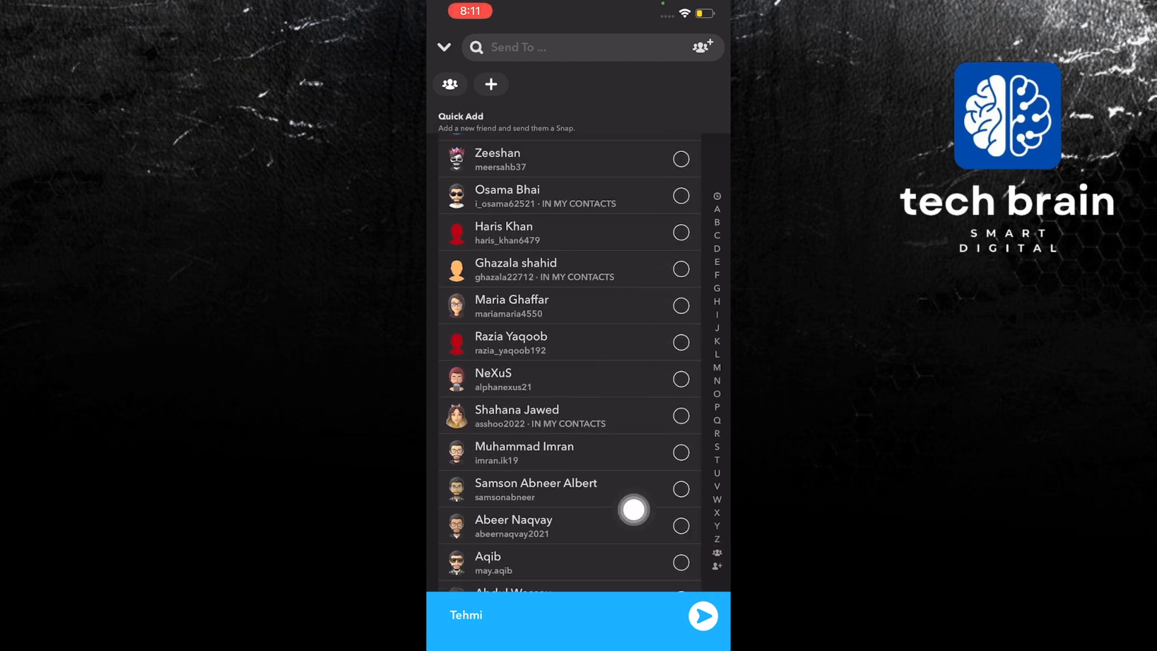
{"action": "scroll", "scroll_direction": "down", "scroll_amount": 3}
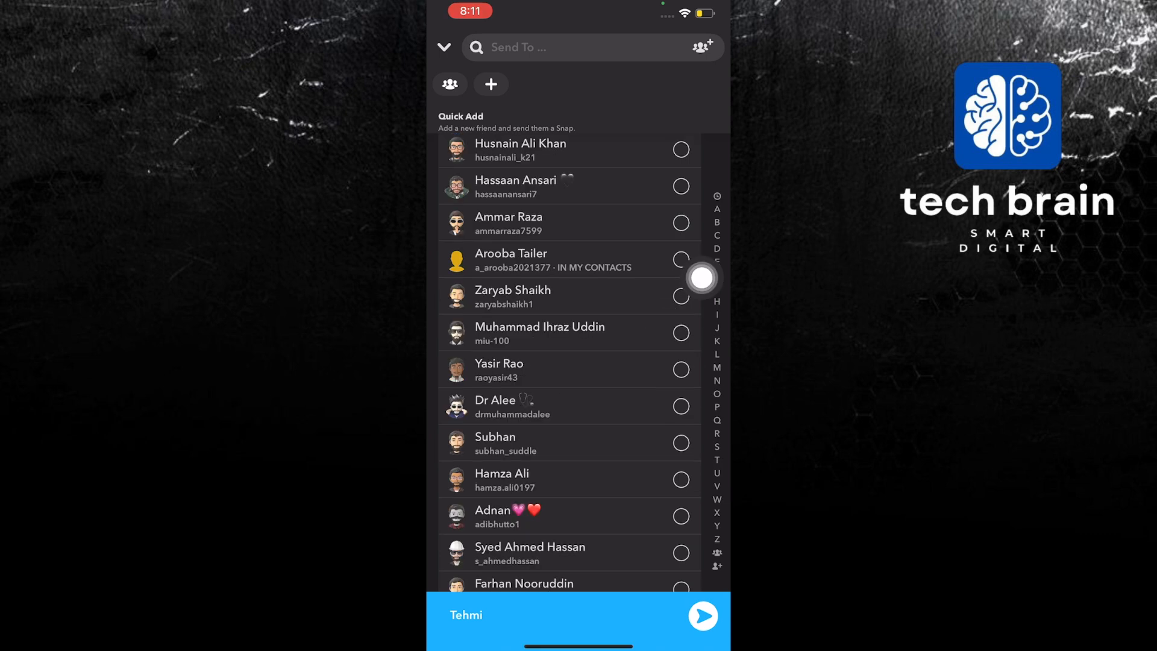